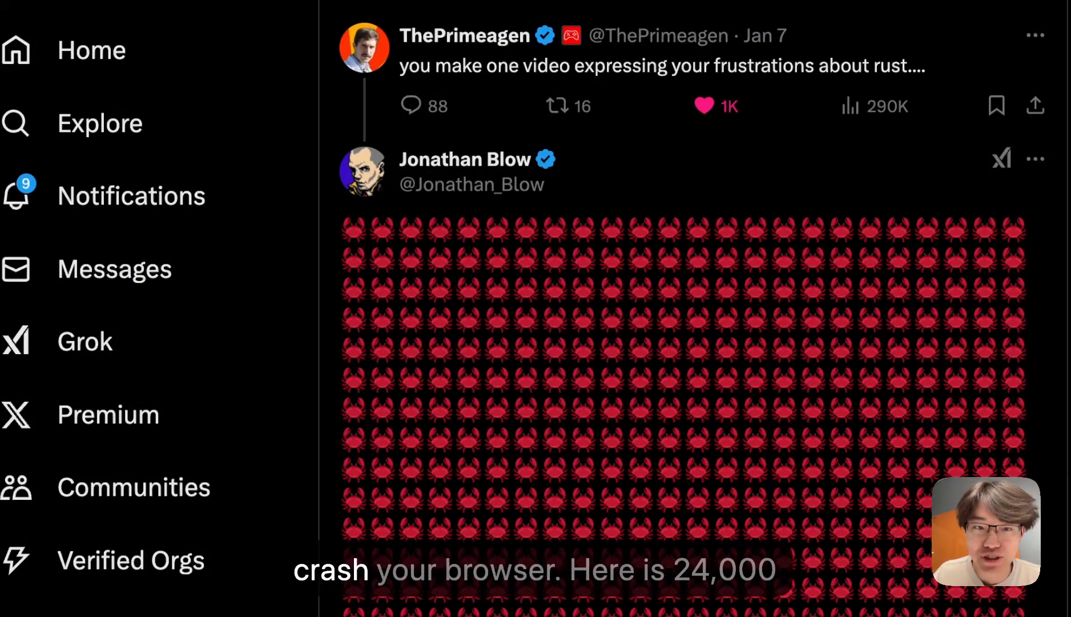
{"action": "scroll", "scroll_direction": "down", "scroll_amount": 3}
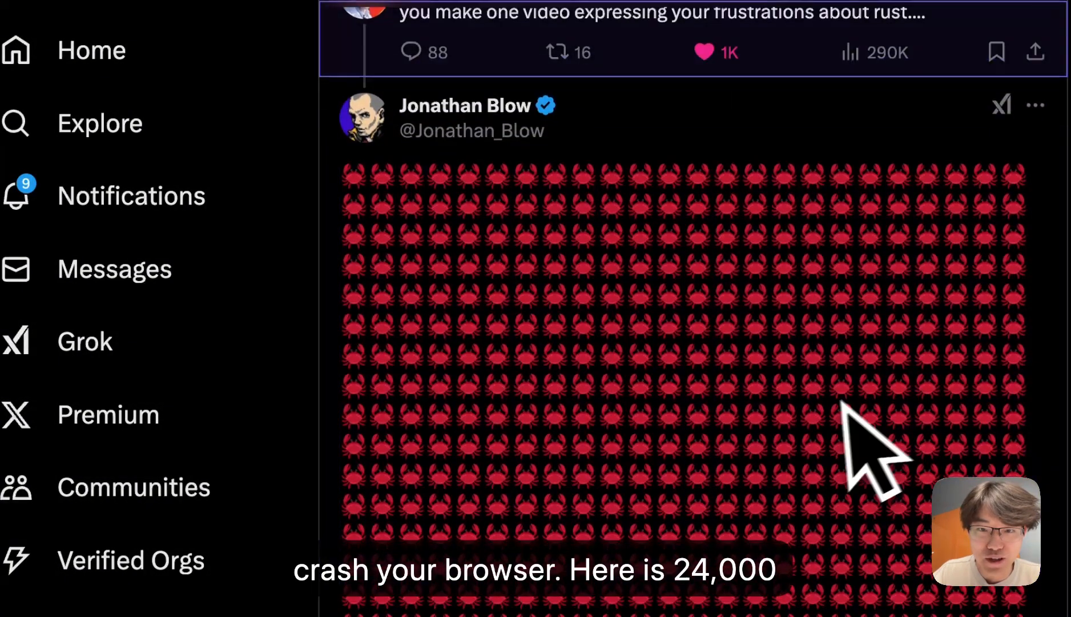
{"action": "scroll", "scroll_direction": "down", "scroll_amount": 3}
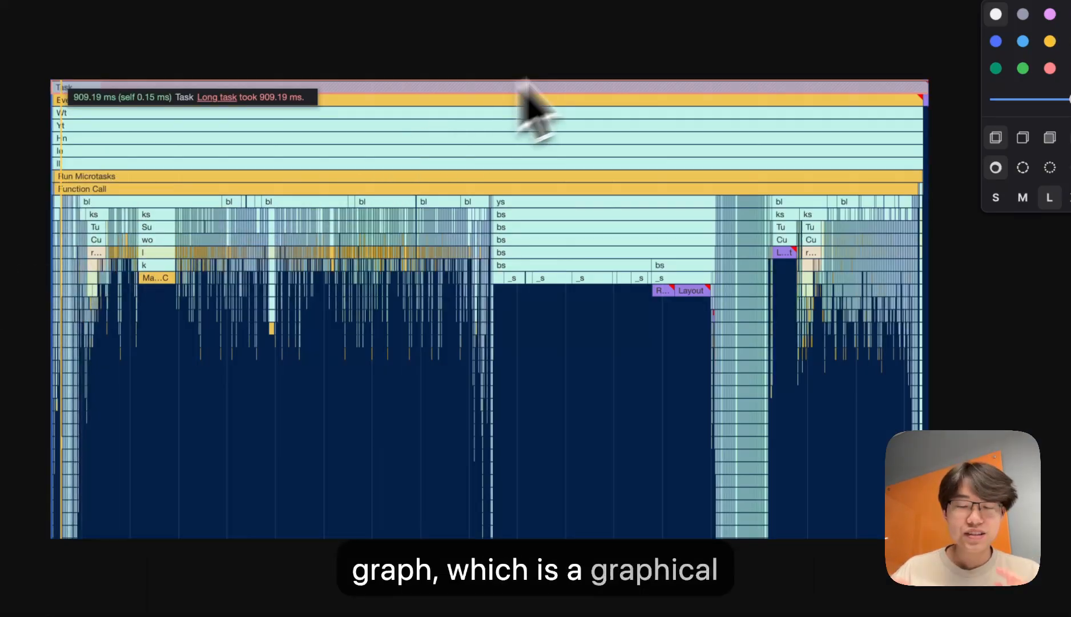
{"action": "mouse_move", "coordinate": [596, 62]}
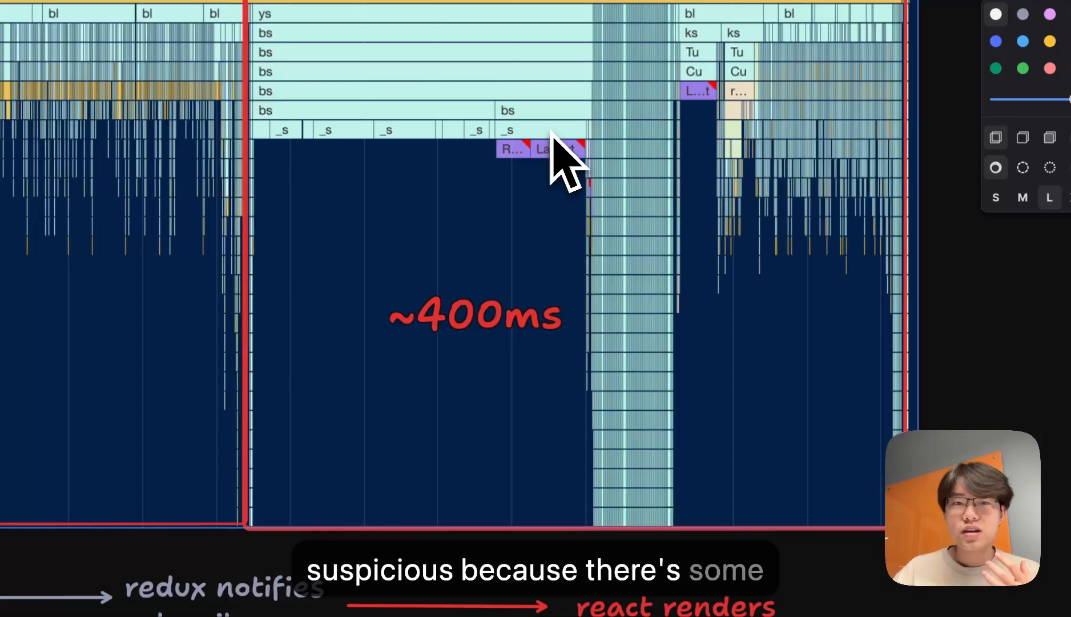
{"action": "mouse_move", "coordinate": [565, 183]}
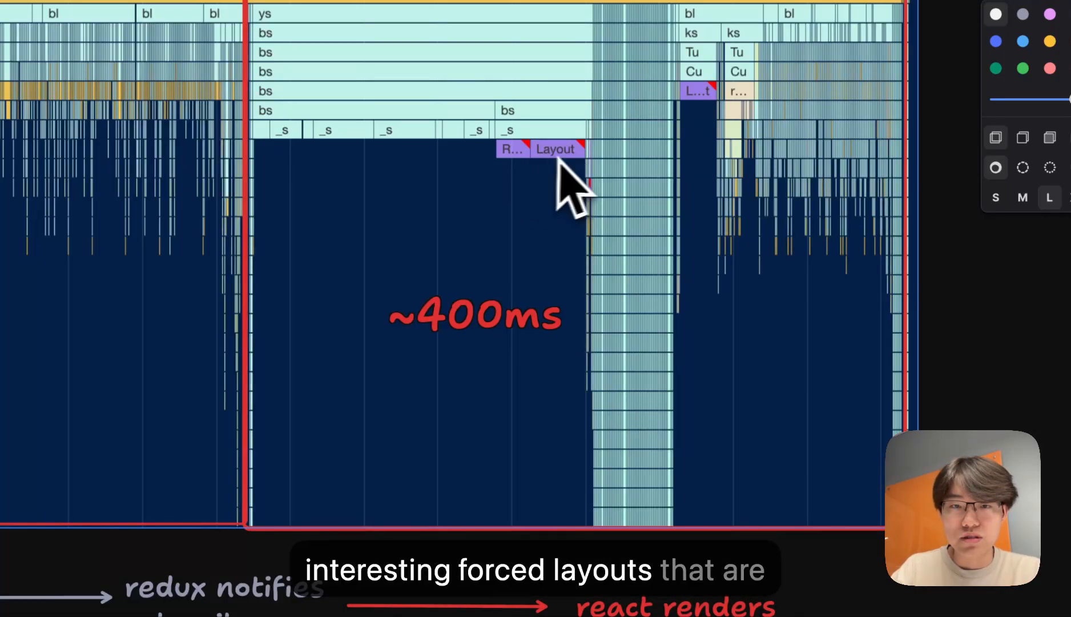
{"action": "mouse_move", "coordinate": [598, 180]}
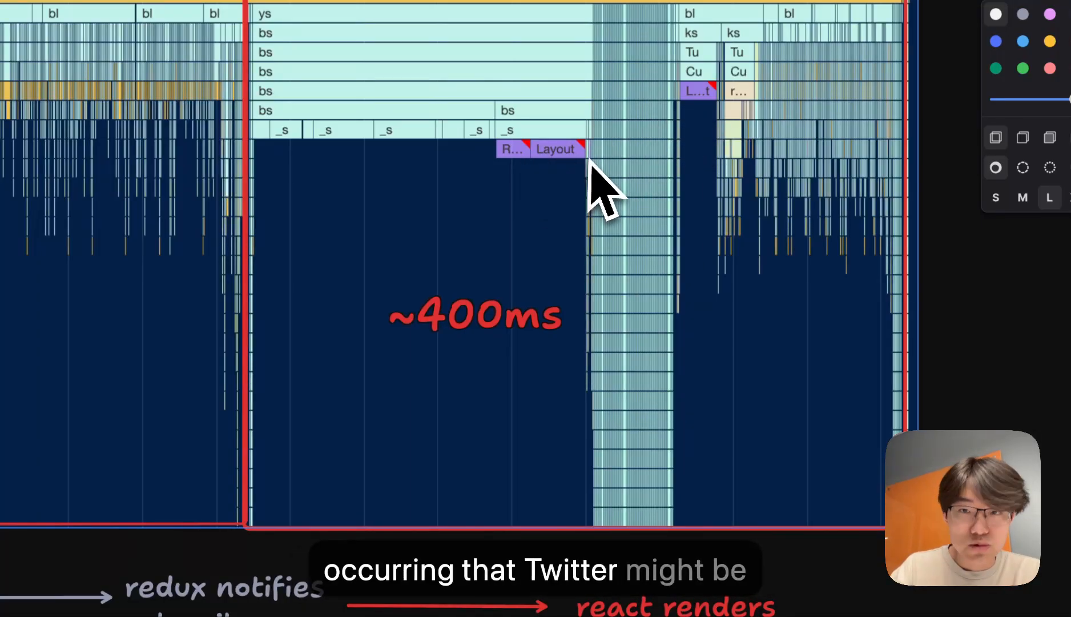
{"action": "mouse_move", "coordinate": [599, 235]}
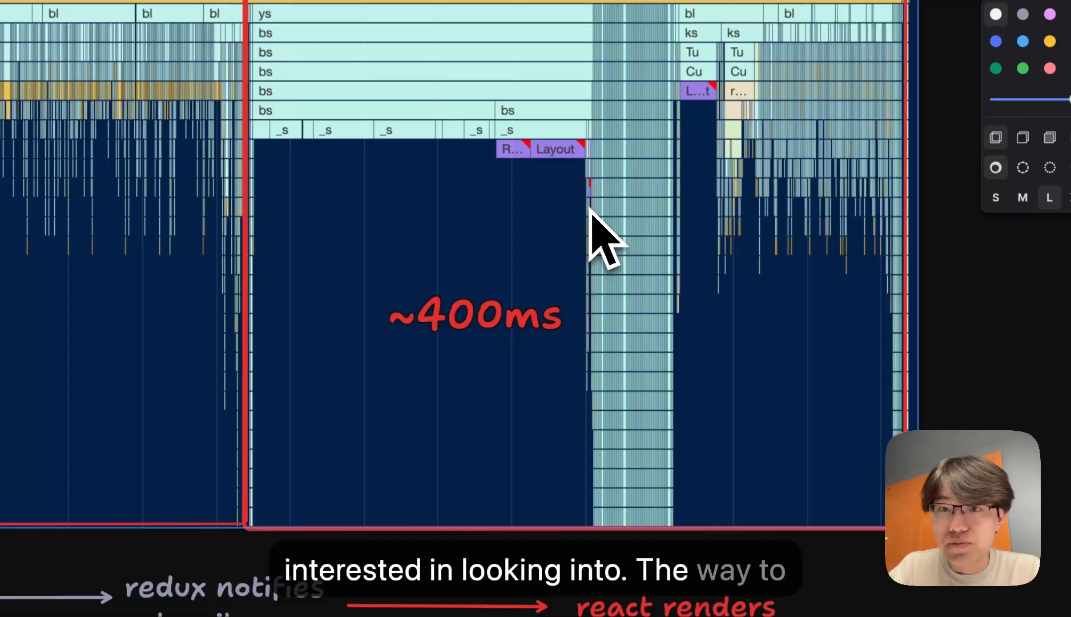